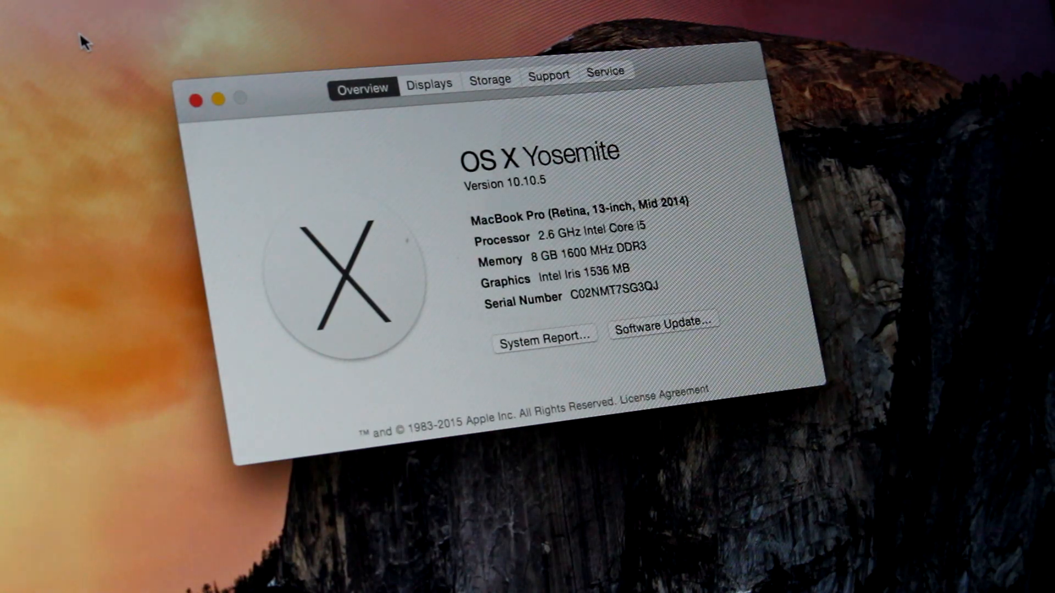
# Close the About This Mac window showing OS X Yosemite 10.10.5 before installing Chrome.
pyautogui.click(430, 83)
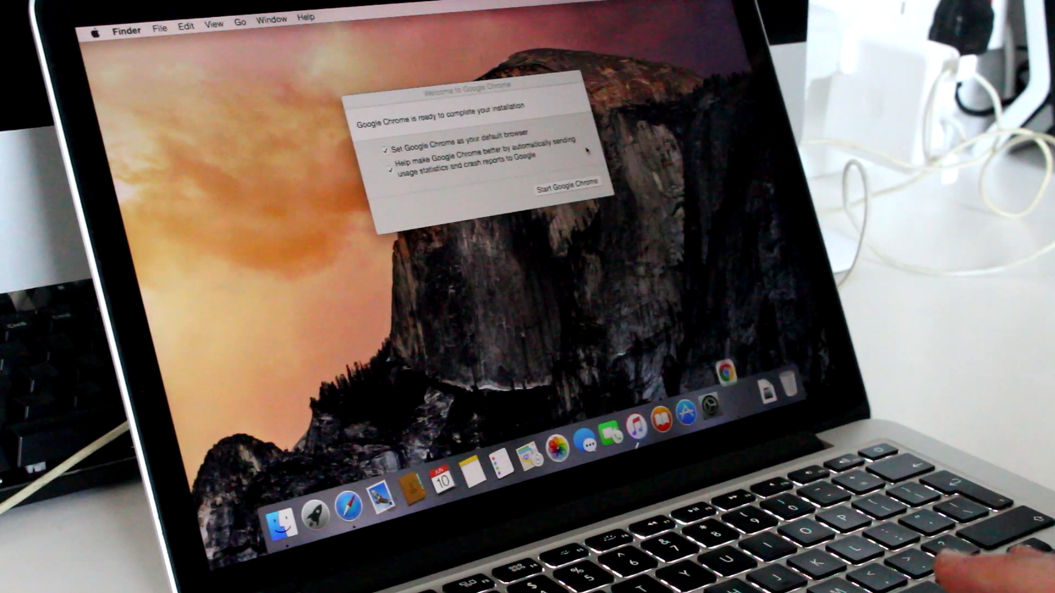
# Start Chrome, answer the default-browser alert, and search 'opencore' to reach the dortania patcher site.
pyautogui.click(567, 185)
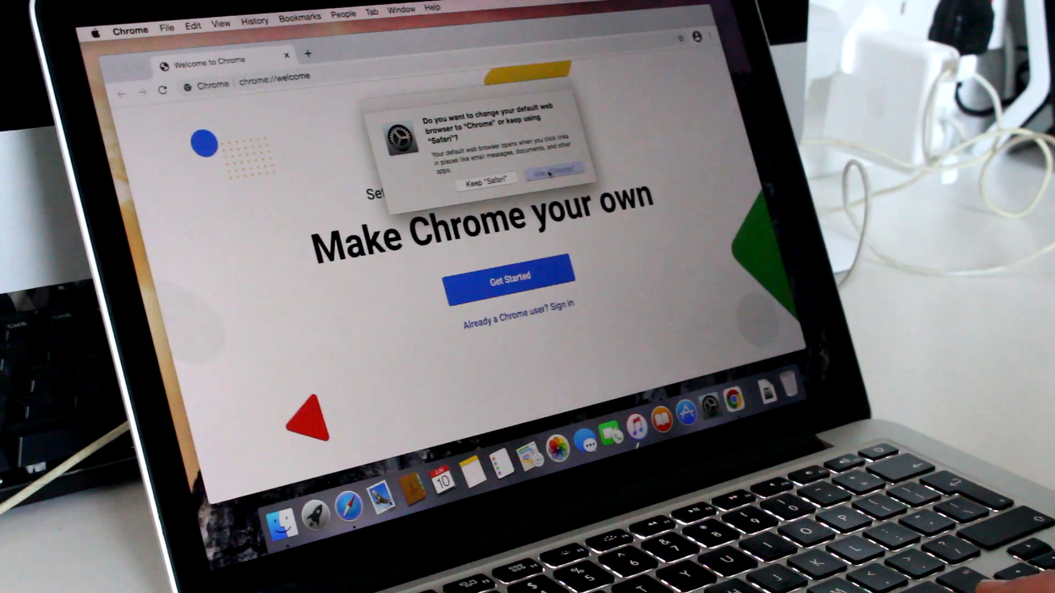
pyautogui.click(550, 176)
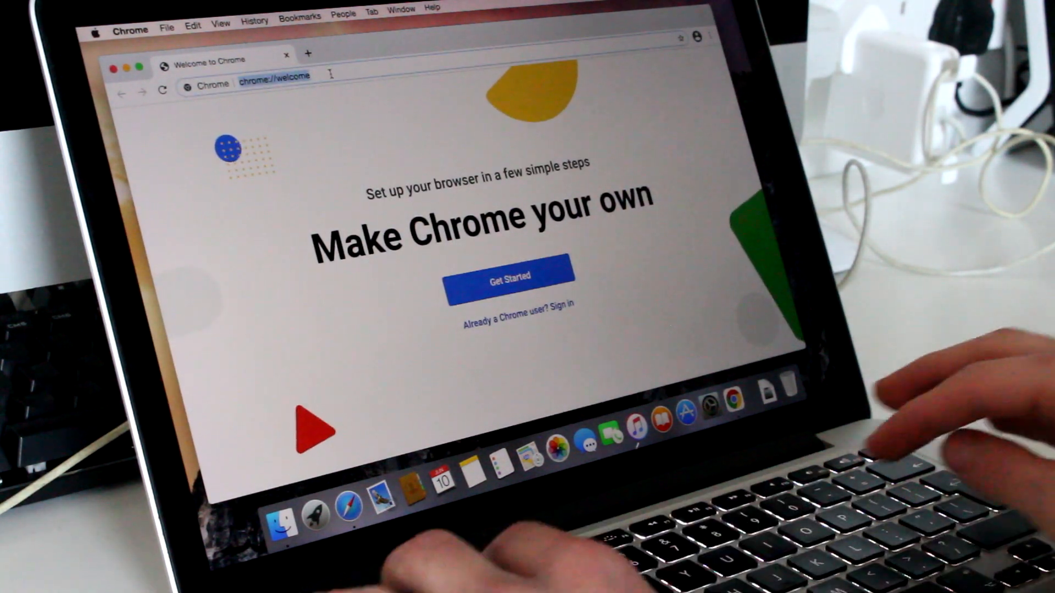
pyautogui.write('opencore')
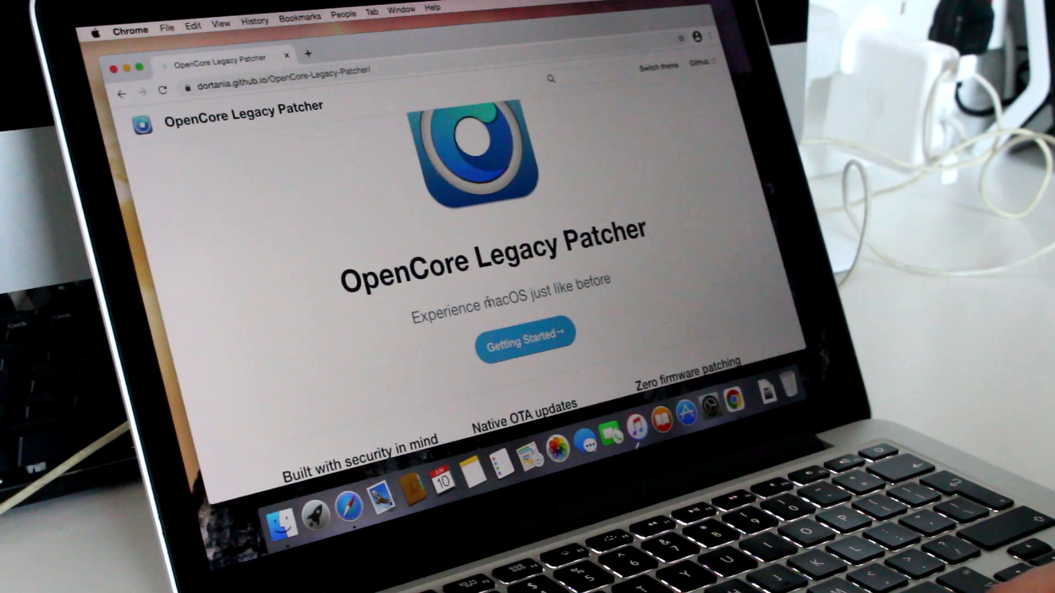
# From Getting Started, reach the GitHub releases page and download OpenCore-Patcher-GUI.app.zip from Assets.
pyautogui.click(525, 335)
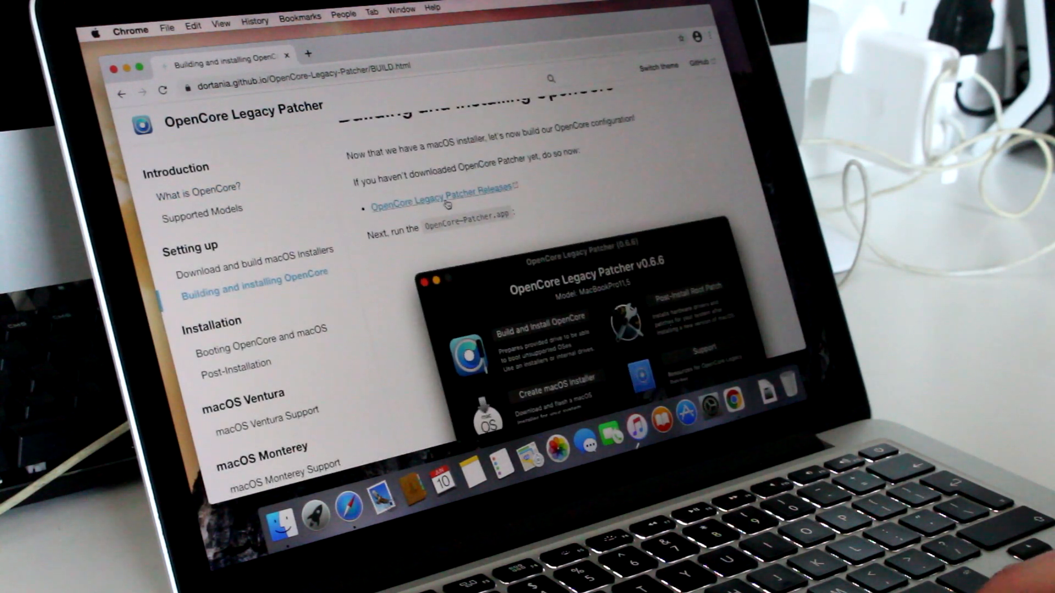
pyautogui.click(443, 191)
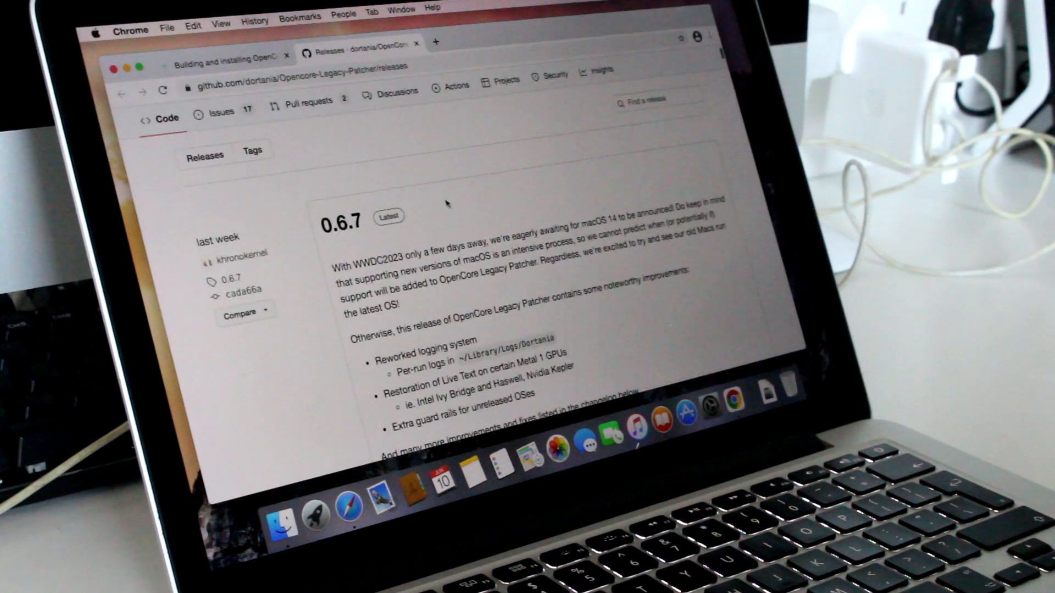
pyautogui.scroll(-3)
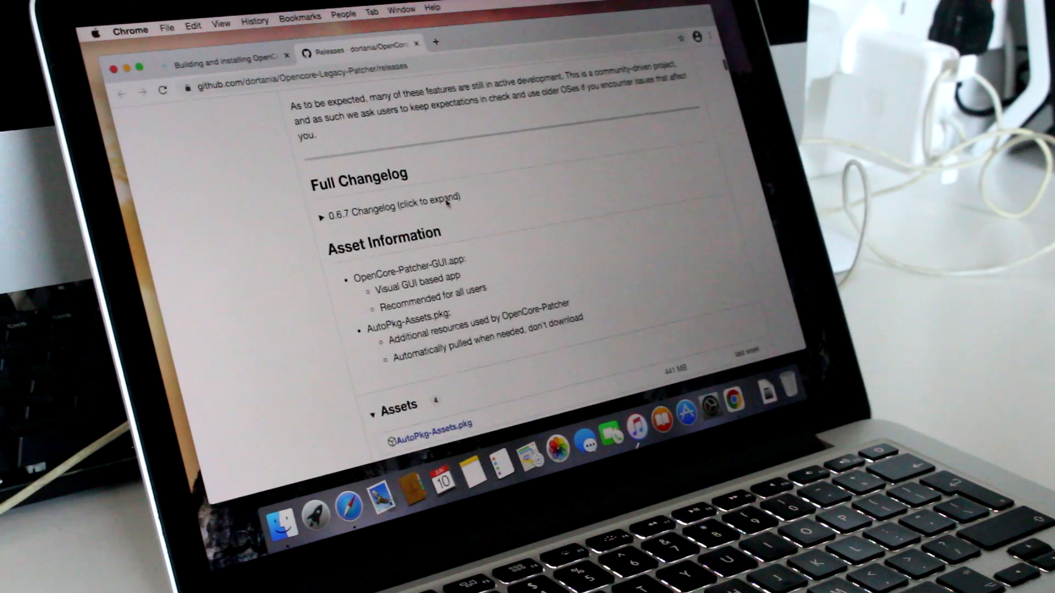
pyautogui.scroll(-3)
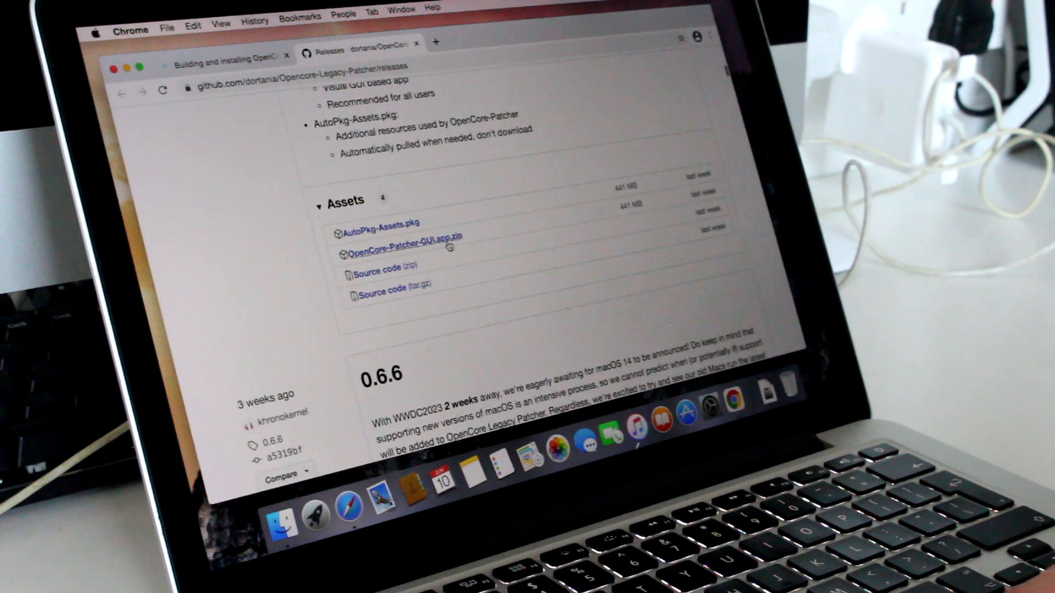
pyautogui.click(399, 235)
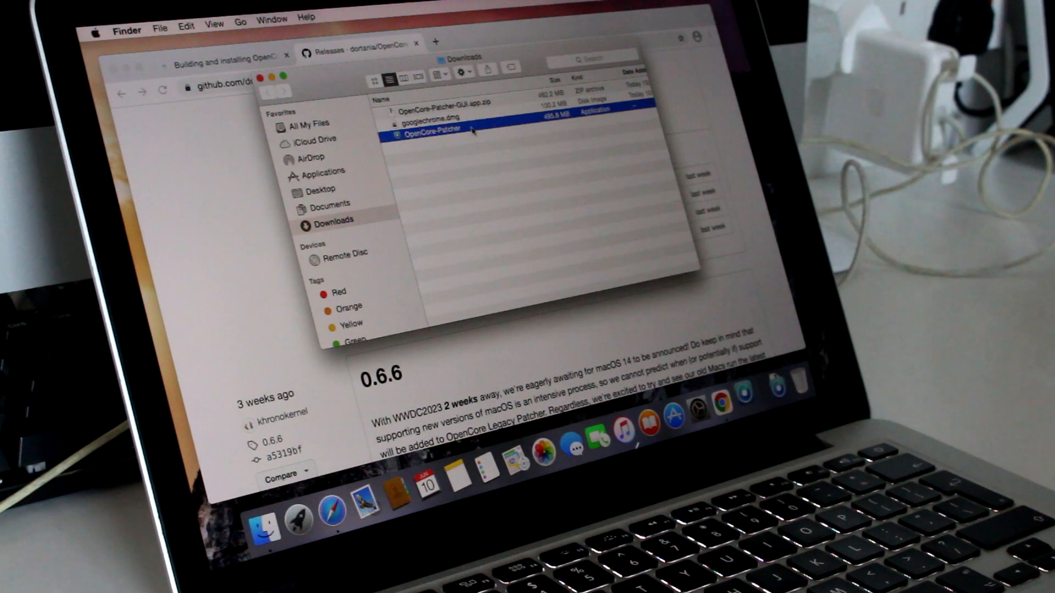
# Launch OpenCore-Patcher from Downloads, allowing it past the internet-download warning, to its v0.6.7 main menu.
pyautogui.doubleClick(432, 128)
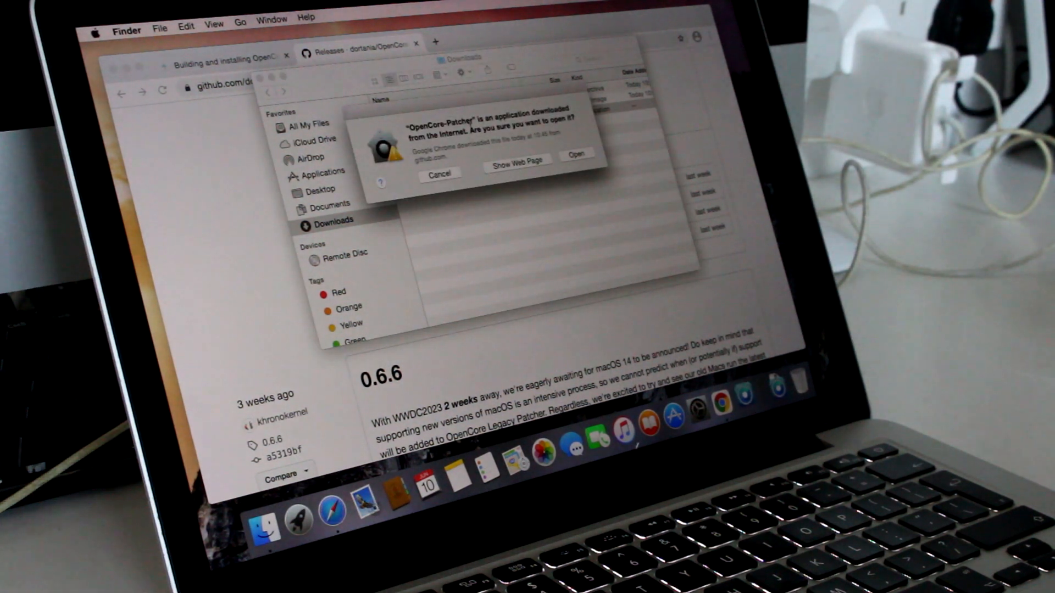
pyautogui.click(575, 155)
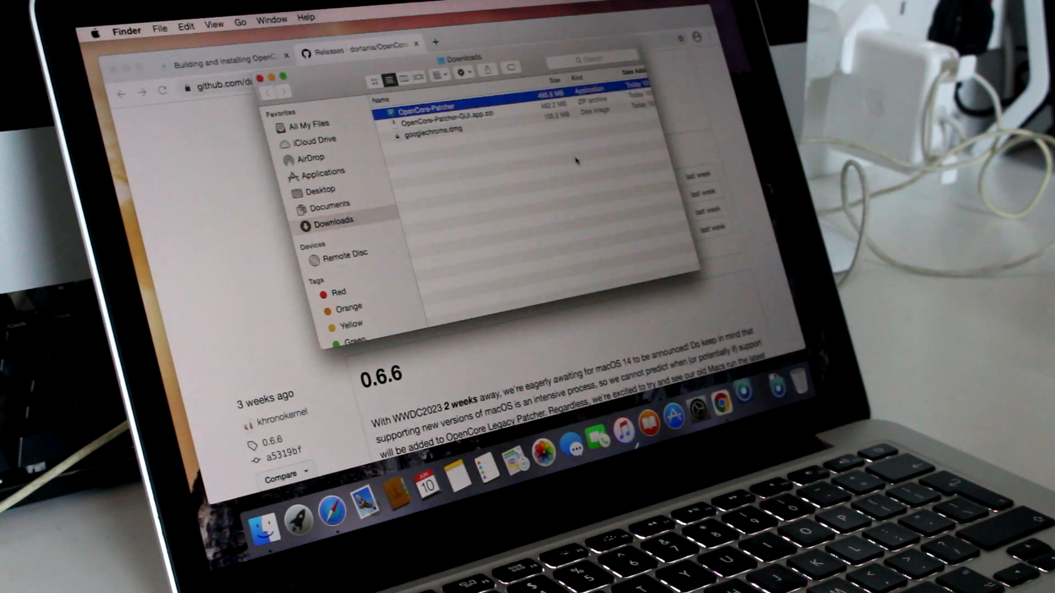
pyautogui.doubleClick(445, 113)
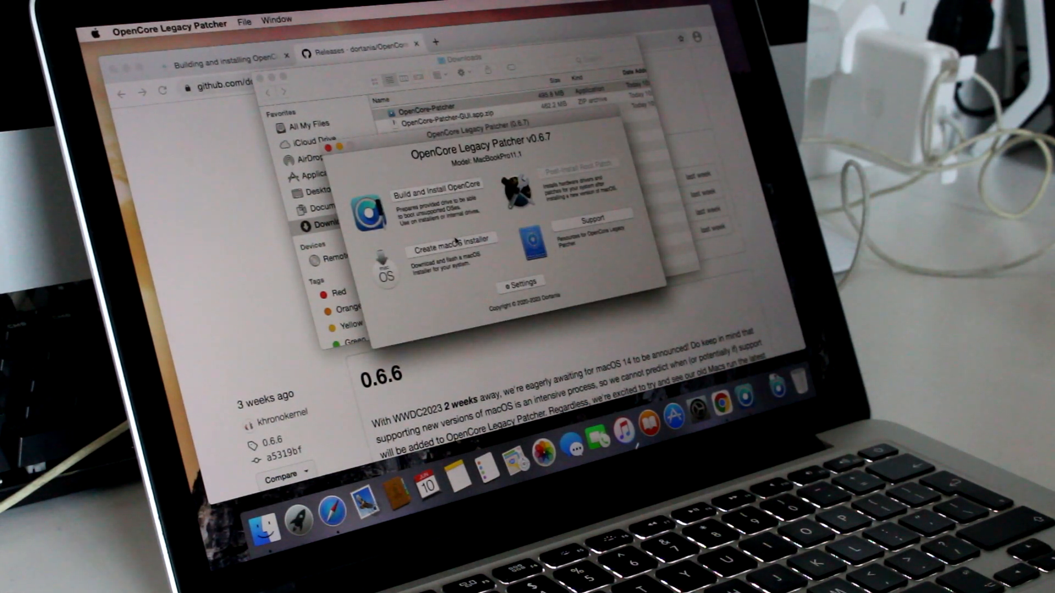
# Create a macOS installer by downloading the macOS Ventura 13.4 installer from Apple.
pyautogui.click(452, 238)
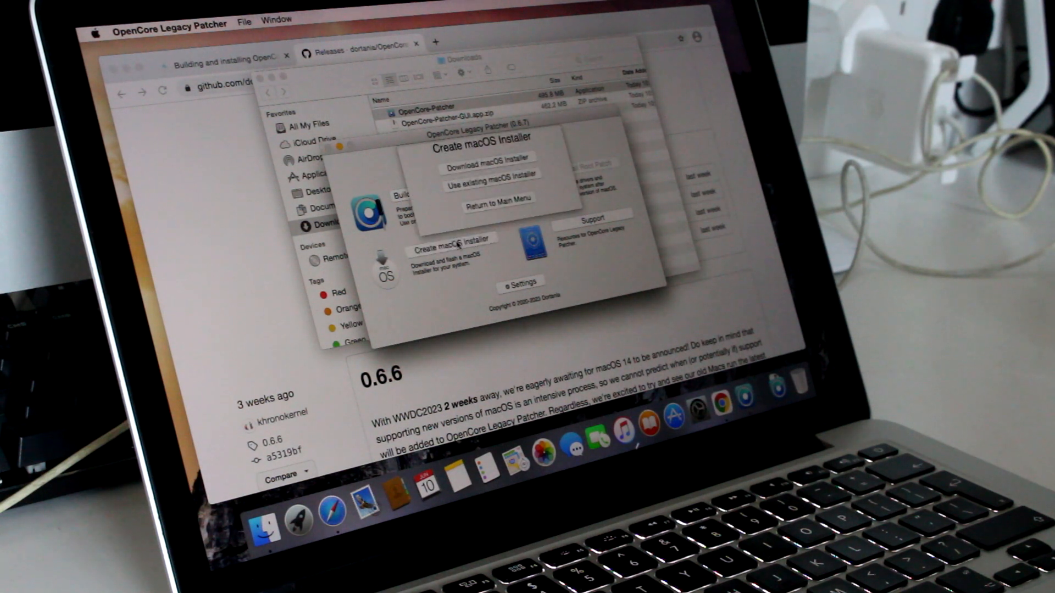
pyautogui.click(489, 167)
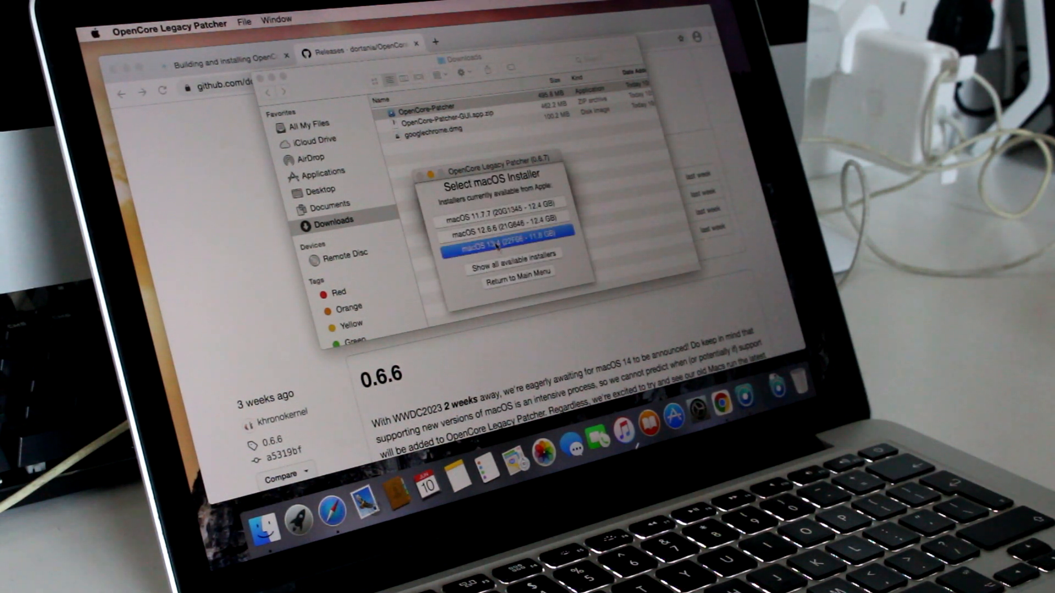
pyautogui.click(513, 248)
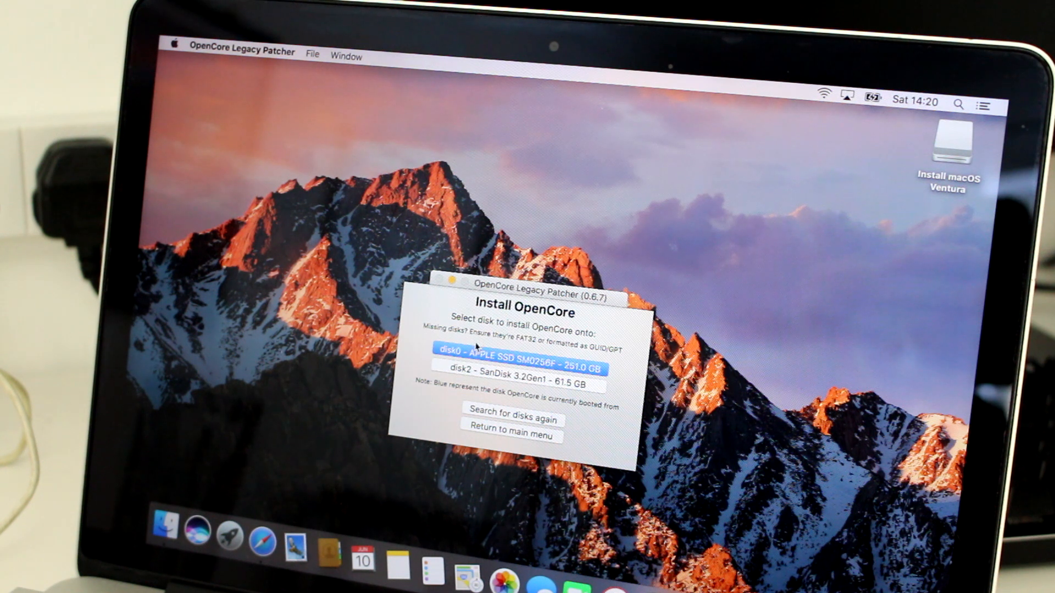
# Install OpenCore onto disk0 APPLE SSD with admin authorisation and reboot to apply it.
pyautogui.click(527, 349)
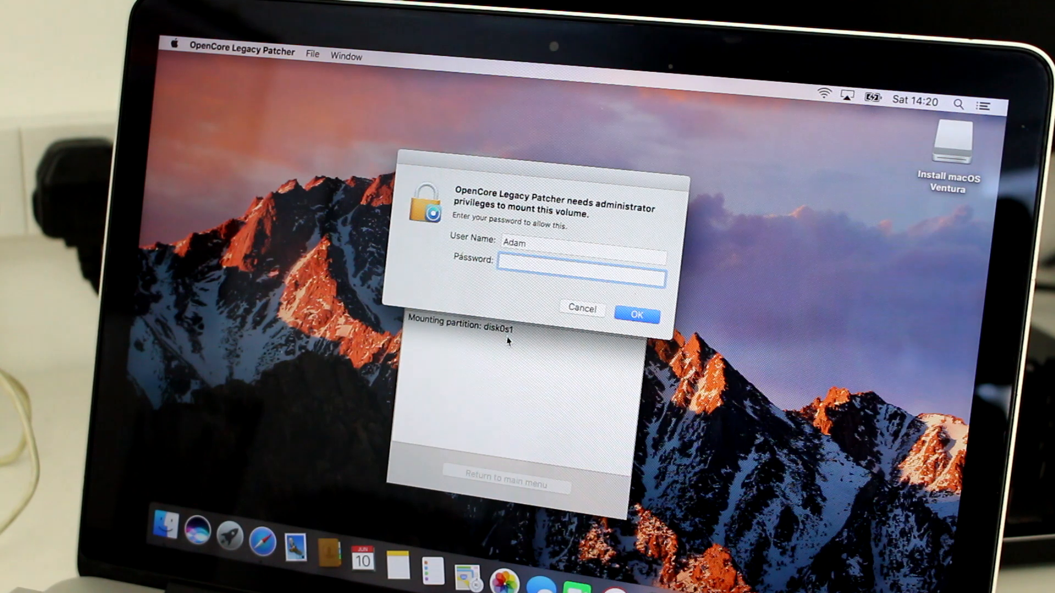
pyautogui.click(636, 315)
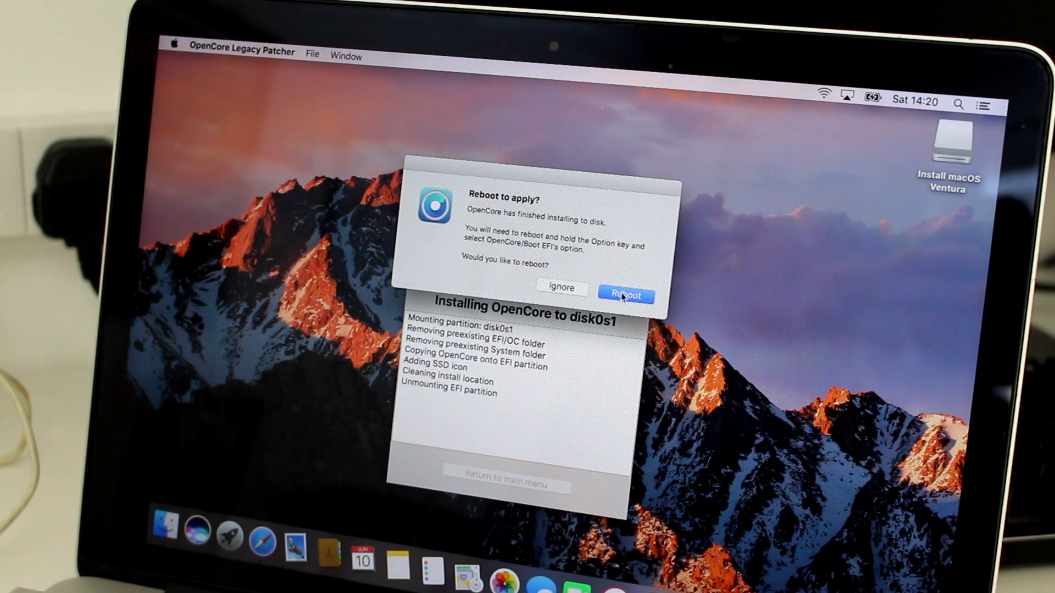
pyautogui.click(625, 294)
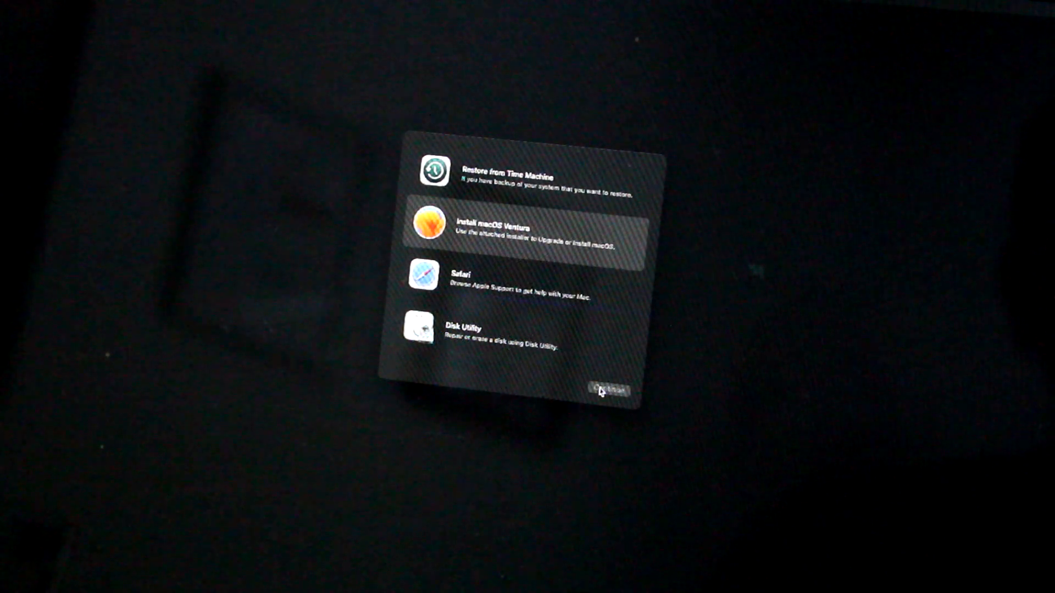
# Run Install macOS Ventura from recovery and install it onto the Macintosh SSD.
pyautogui.click(612, 392)
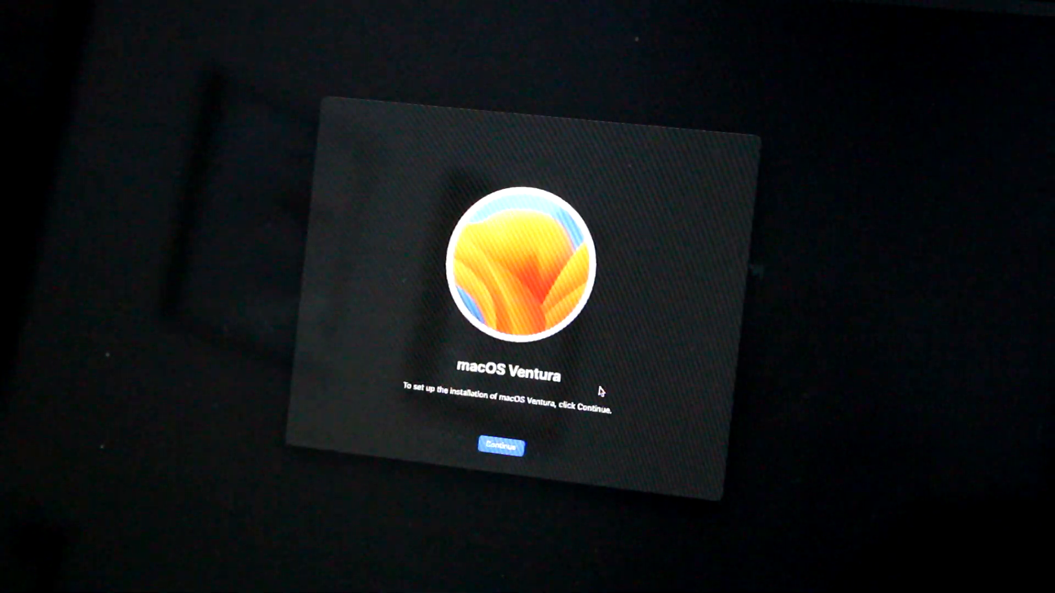
pyautogui.click(493, 448)
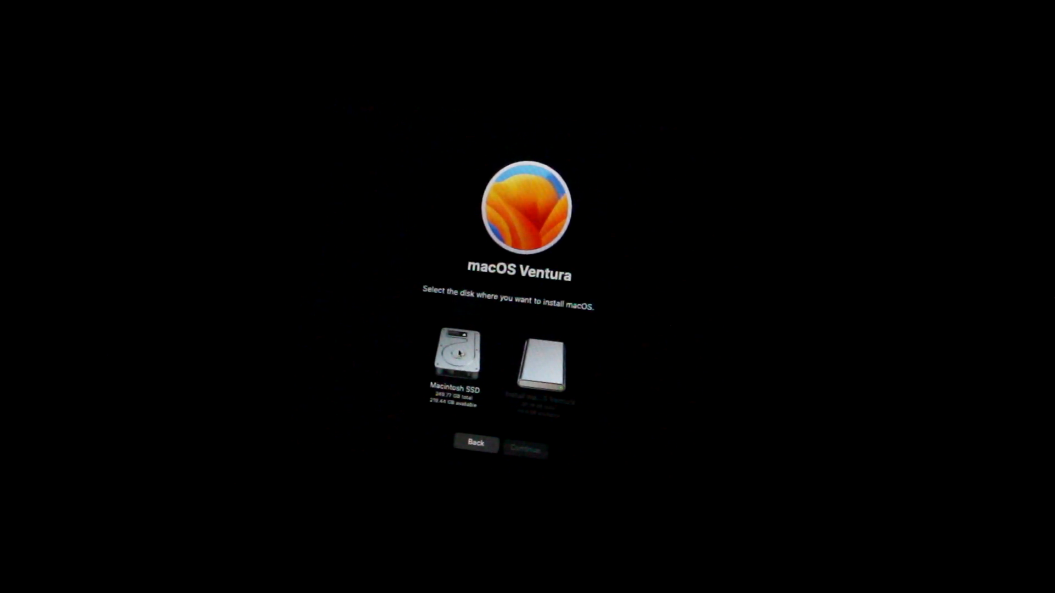
pyautogui.click(457, 353)
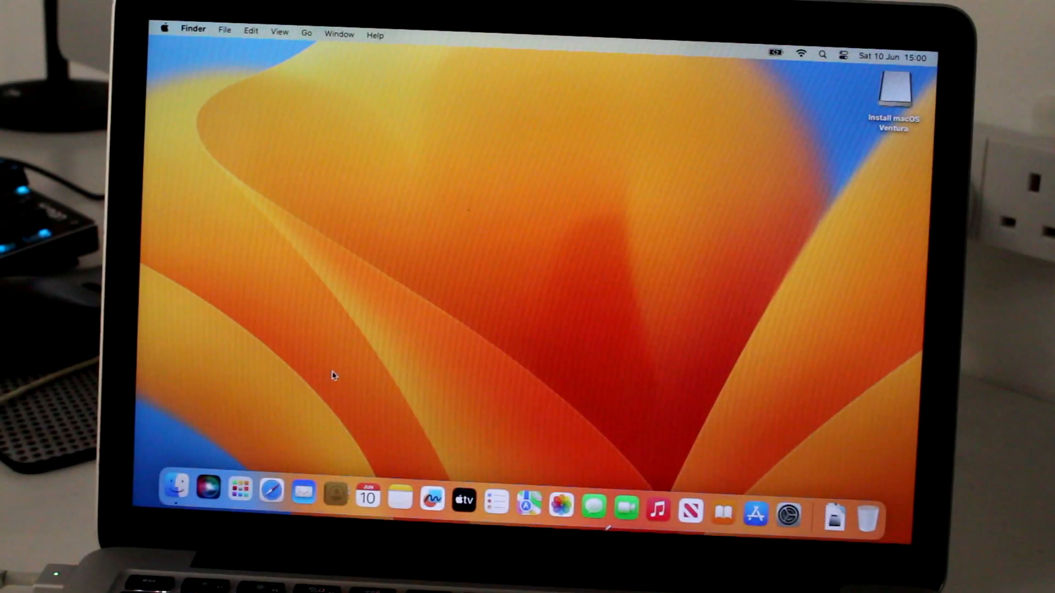
pyautogui.moveTo(240, 489)
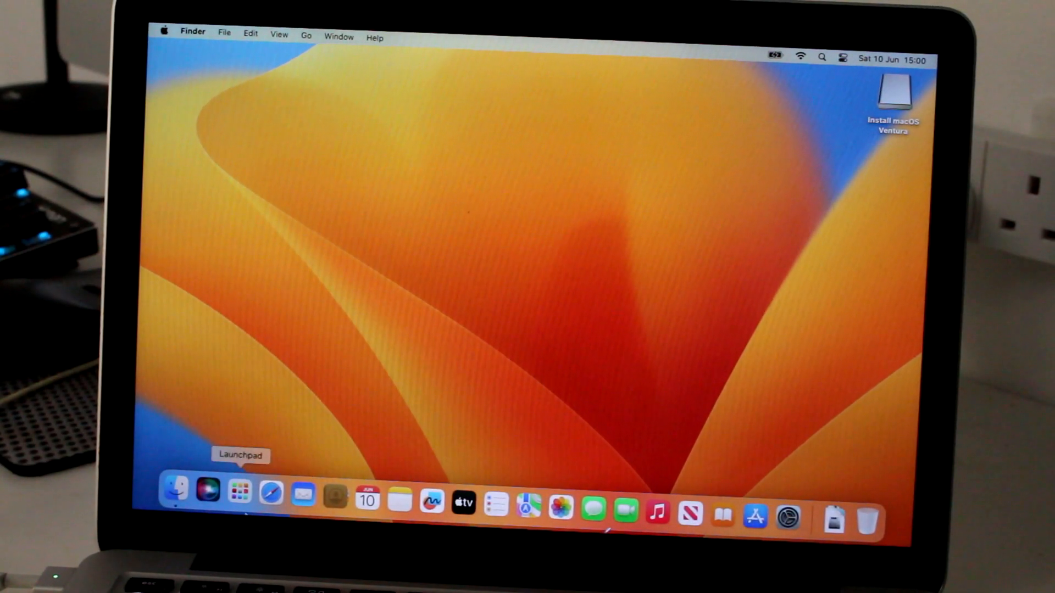
# Launch Safari and Messages from the Dock, cancelling the iMessage sign-in.
pyautogui.click(239, 491)
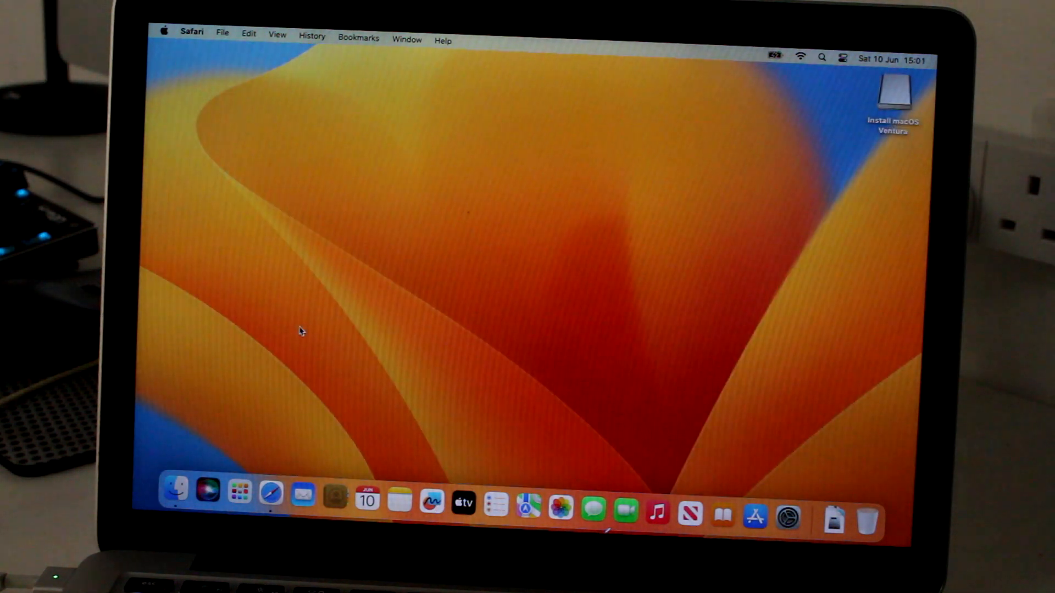
pyautogui.moveTo(593, 510)
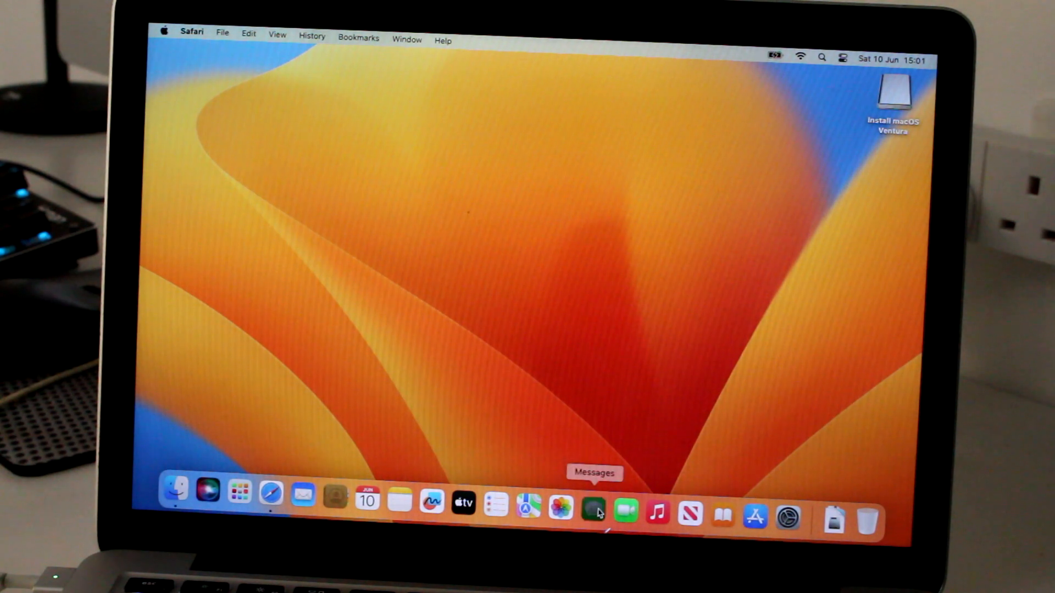
pyautogui.click(593, 503)
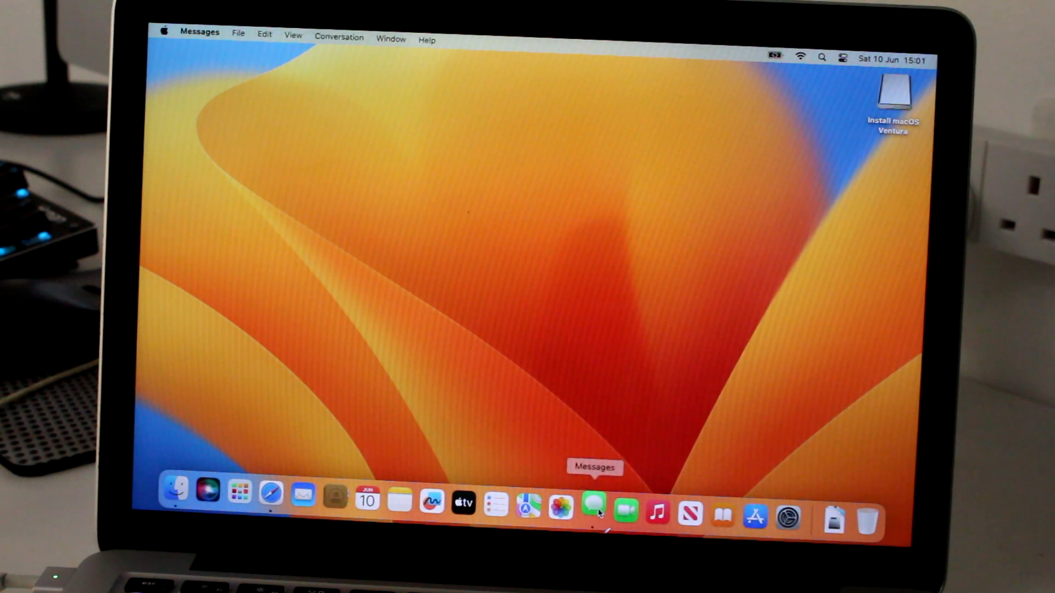
pyautogui.click(593, 504)
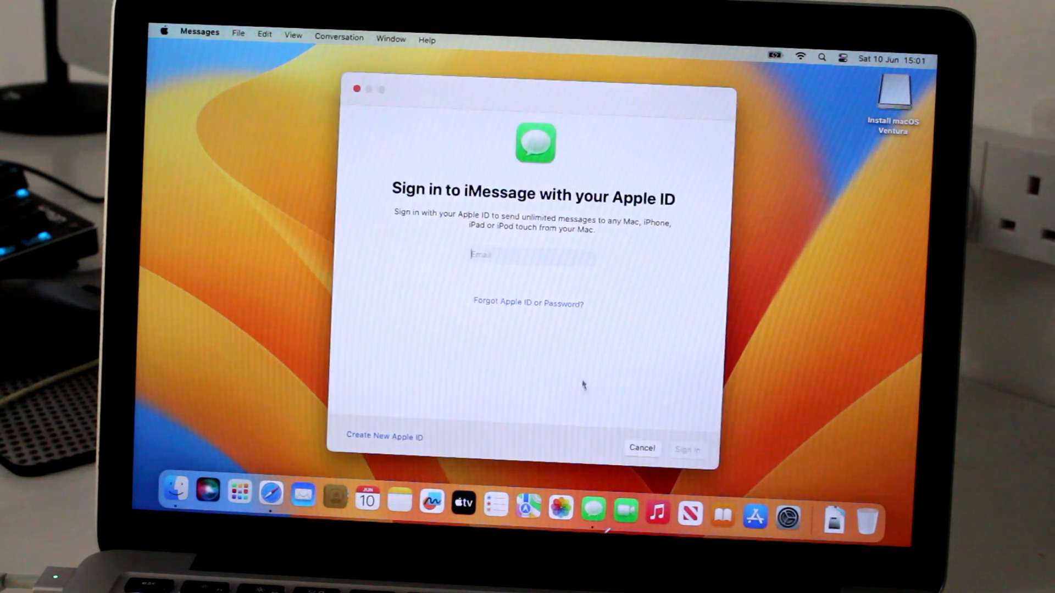
pyautogui.click(641, 448)
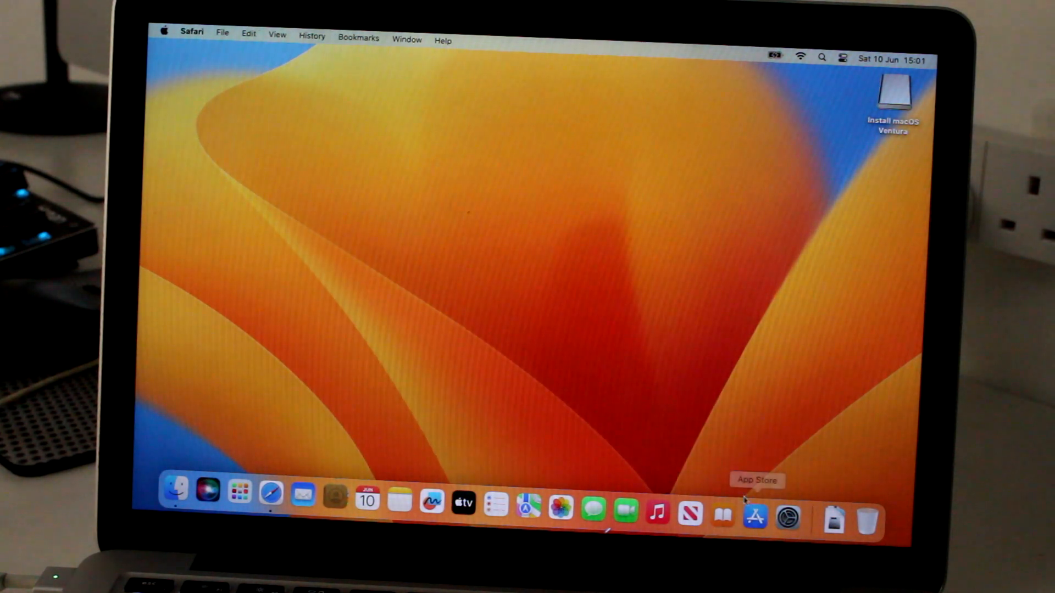
# Launch the App Store and continue past its welcome screen to Discover.
pyautogui.click(755, 509)
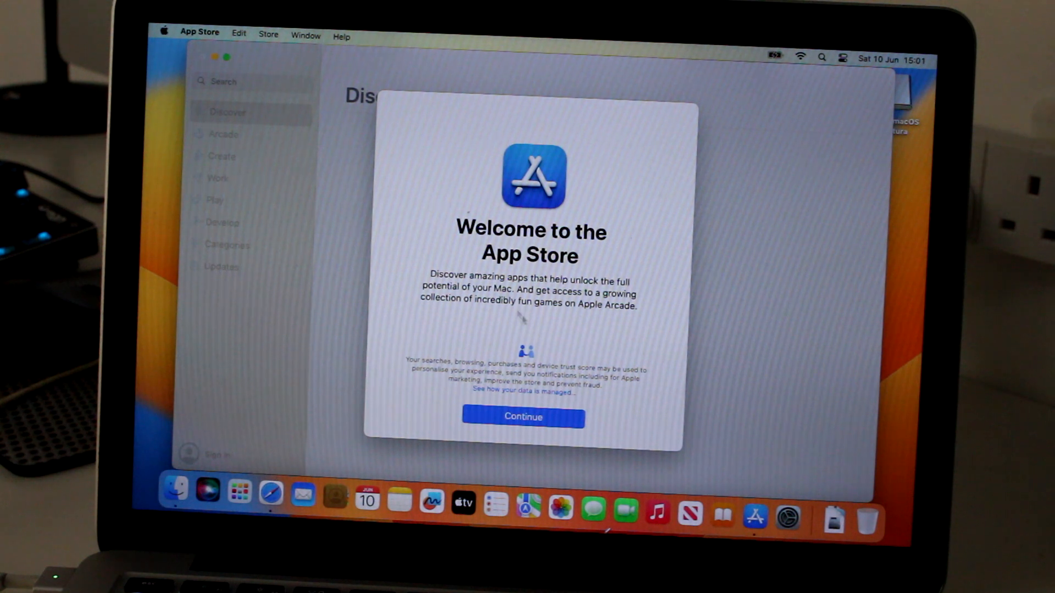
pyautogui.click(522, 417)
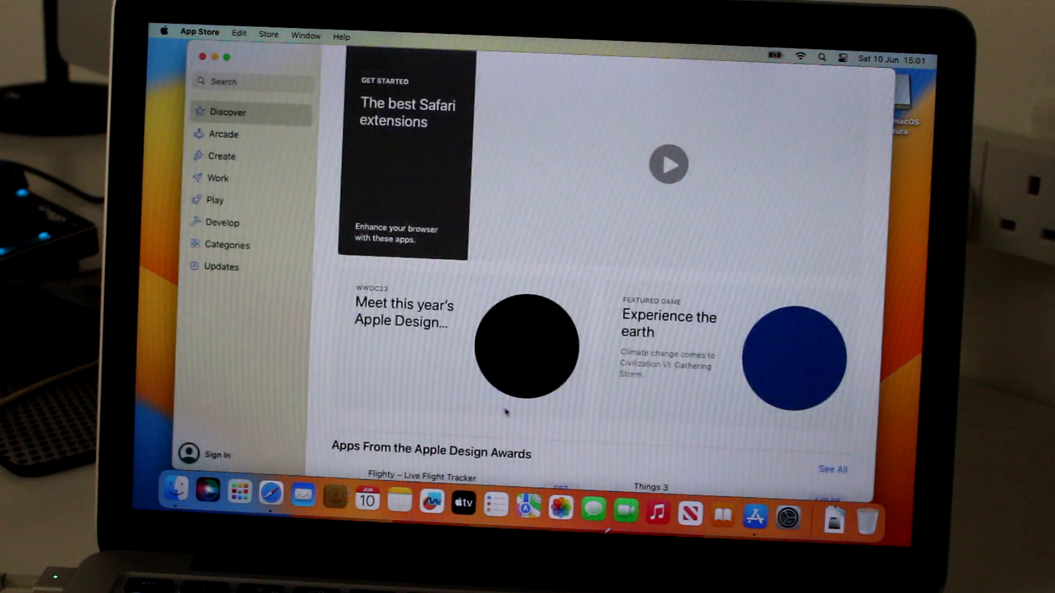